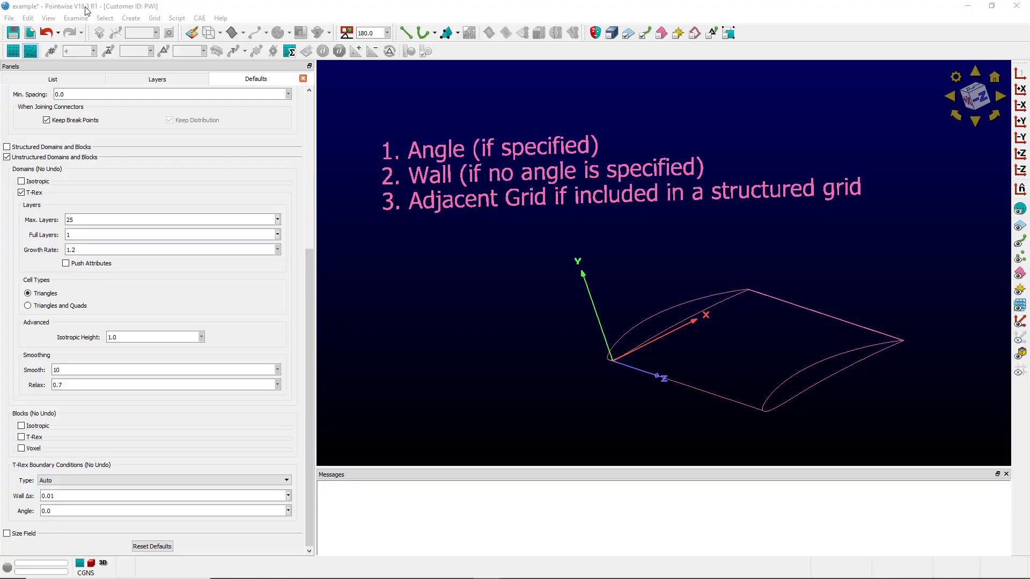
Set the default T-Rex boundary condition angle to 15.0 with Auto type and 0.01 wall spacing.
click(153, 18)
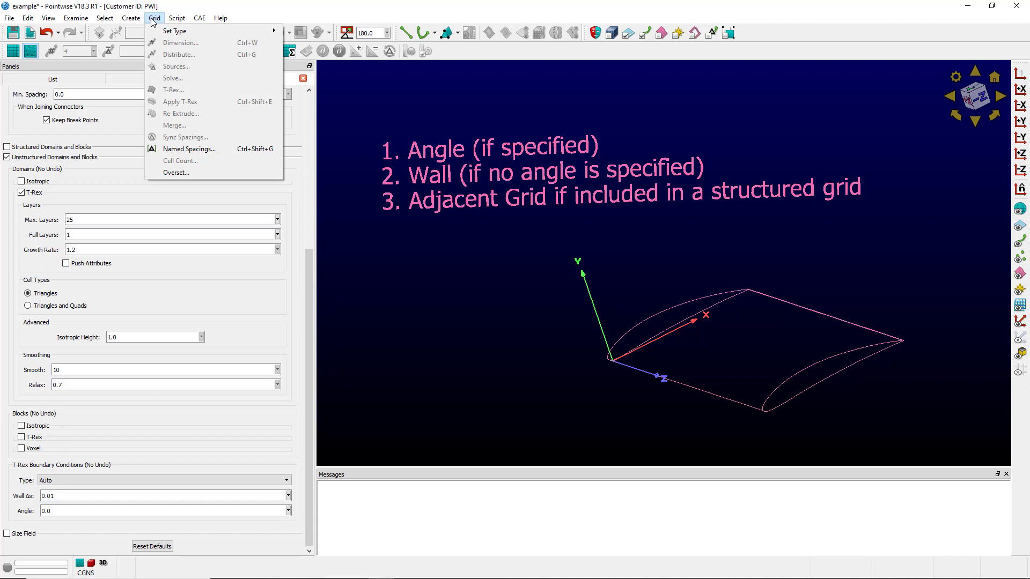
mouse_move(180, 102)
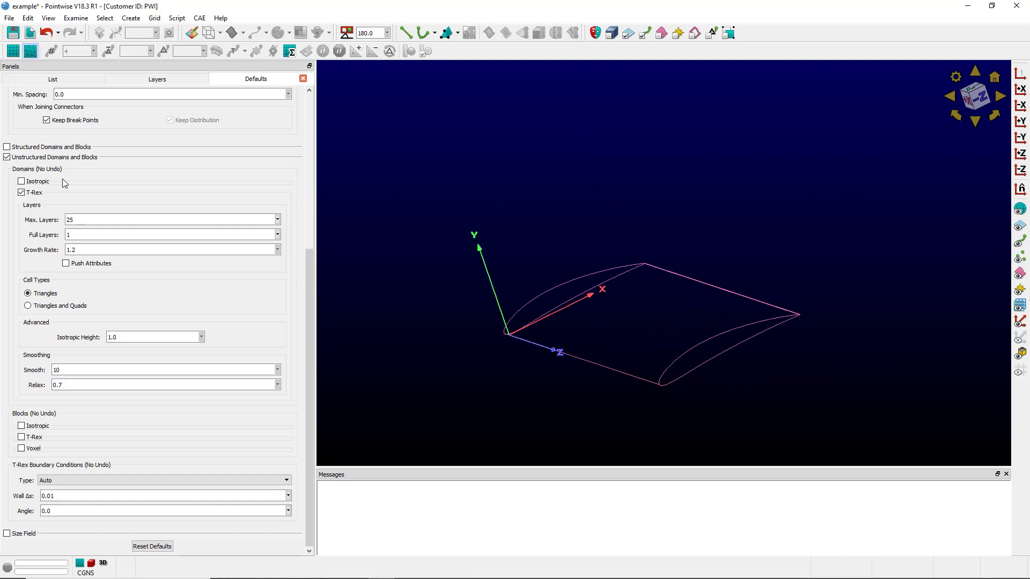
mouse_move(53, 157)
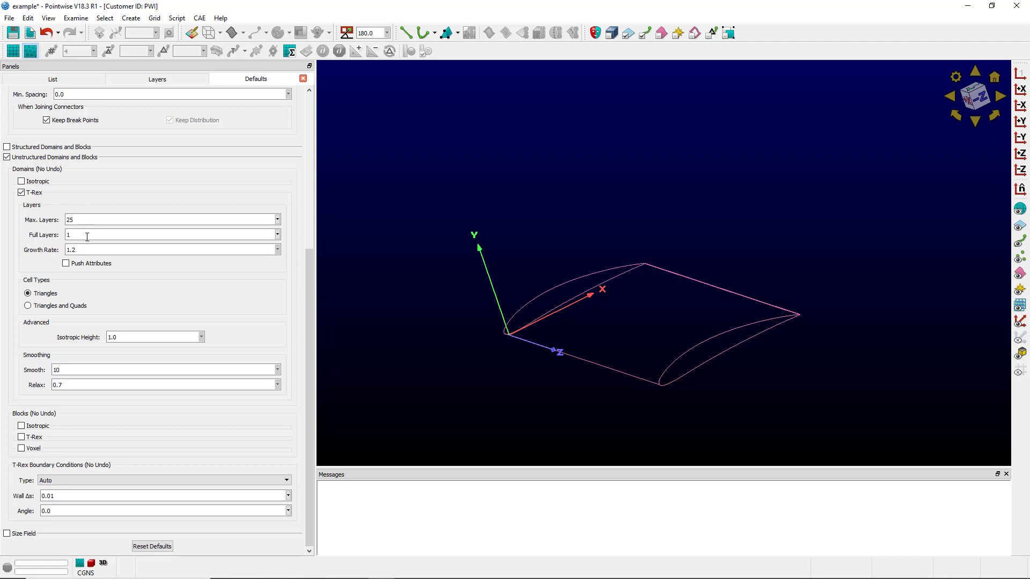
mouse_move(163, 476)
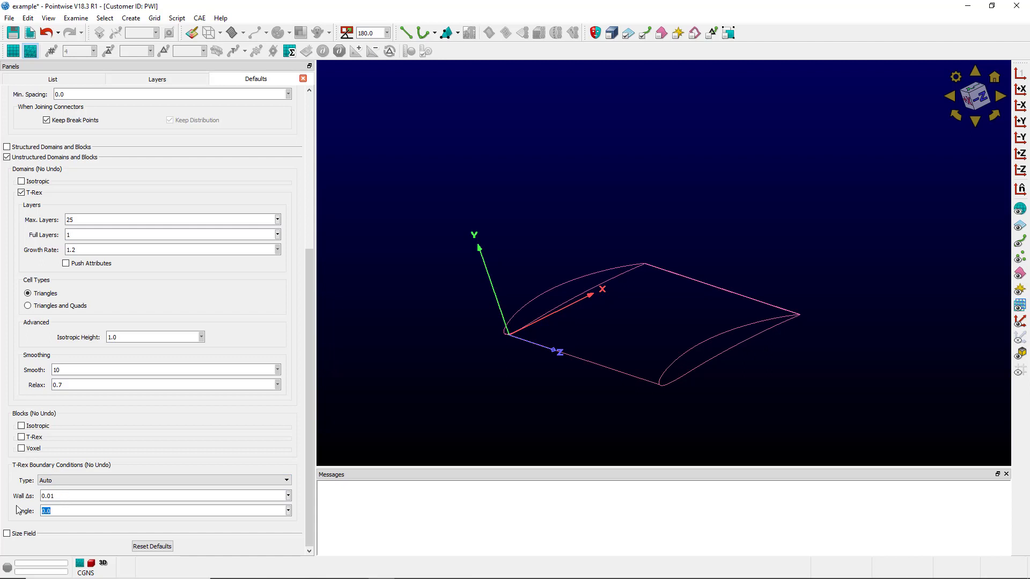
text(15.0)
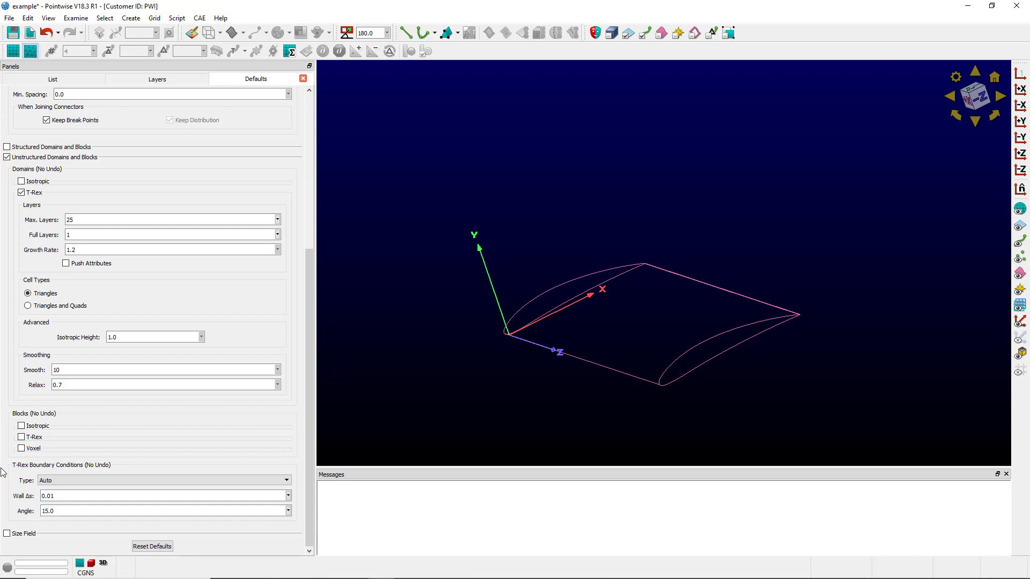
mouse_move(513, 340)
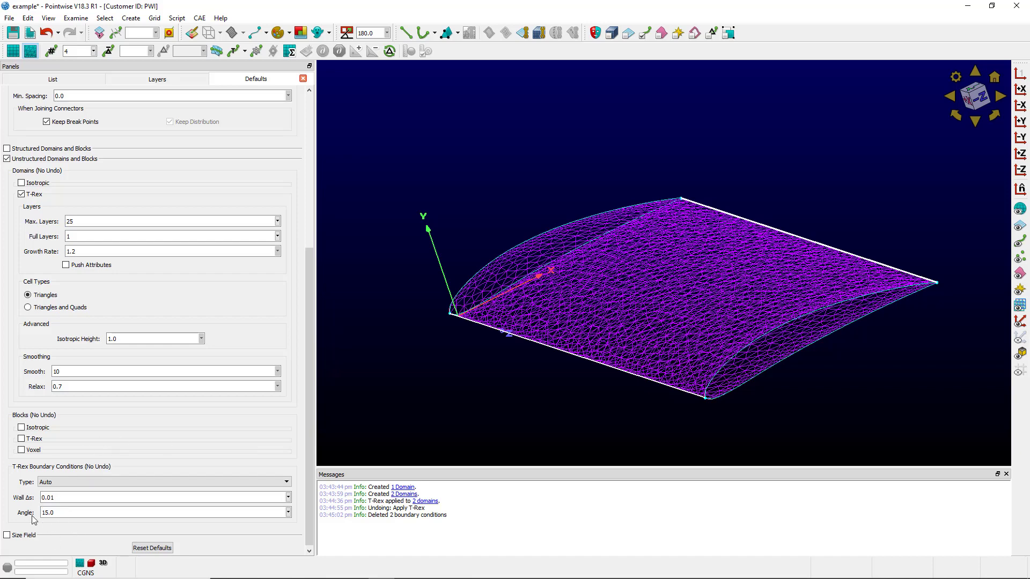
mouse_move(659, 285)
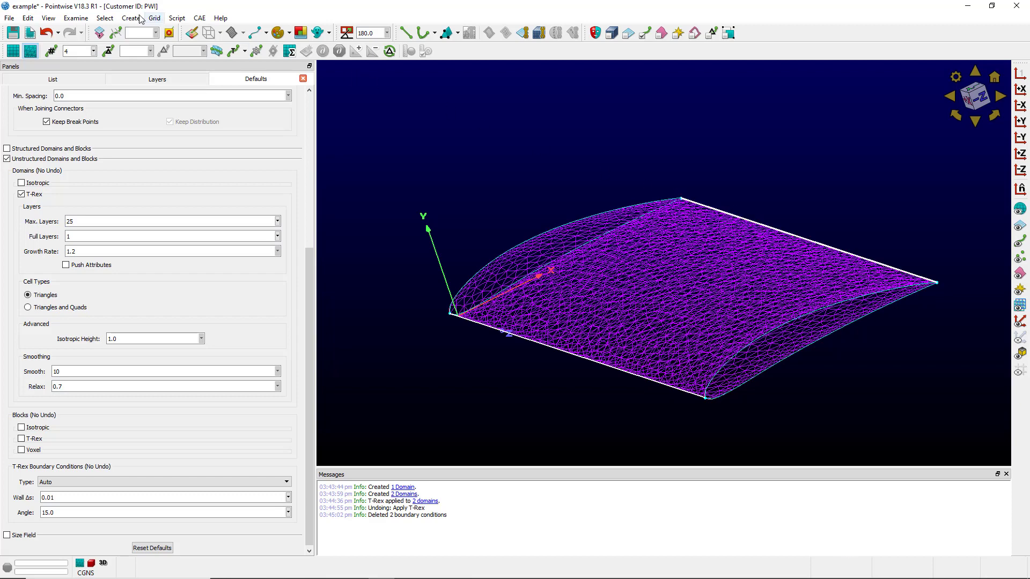
Apply T-Rex from the Grid menu so both airfoil domains grow boundary layers.
click(154, 18)
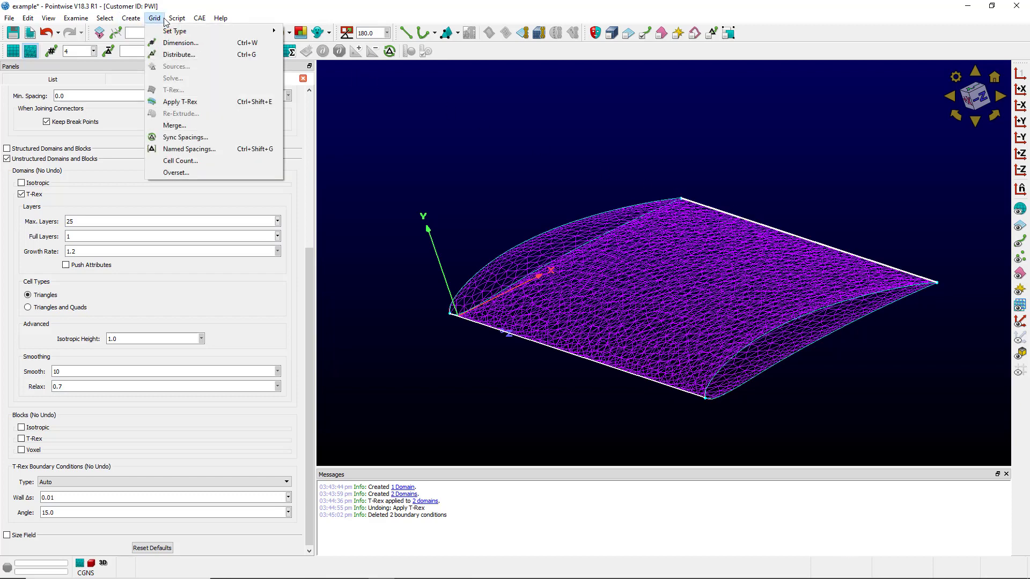
click(179, 102)
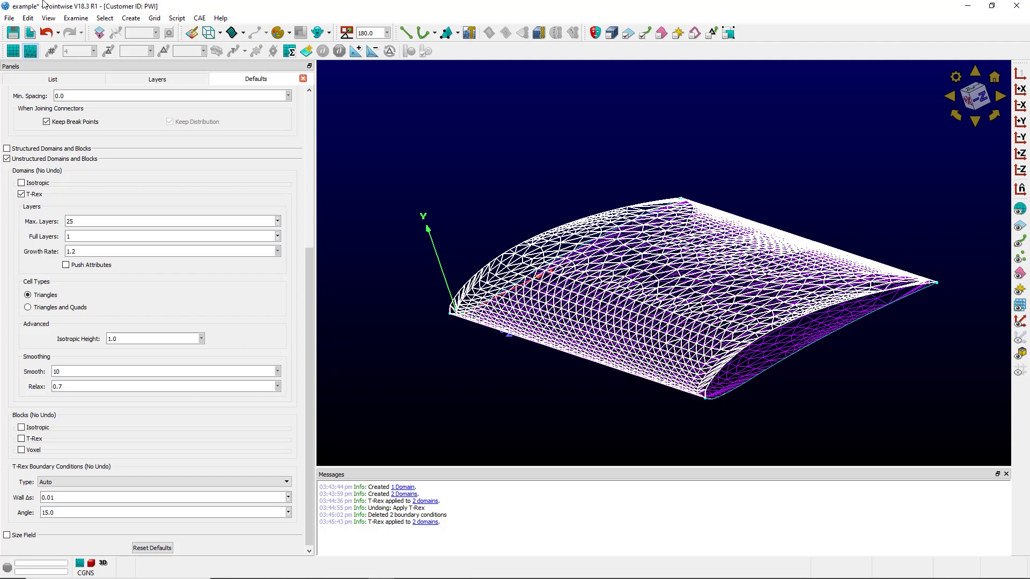
click(153, 18)
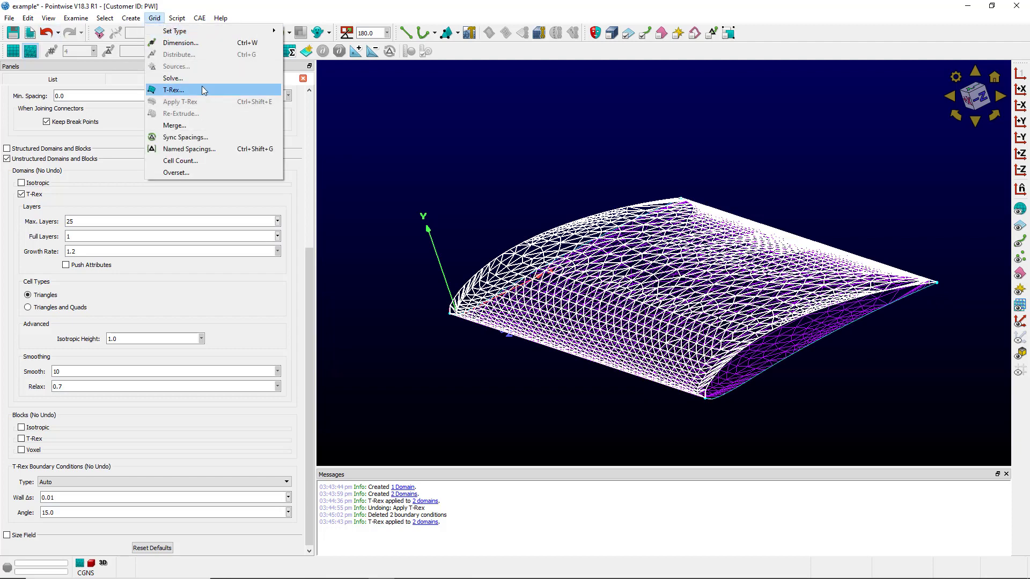
click(172, 90)
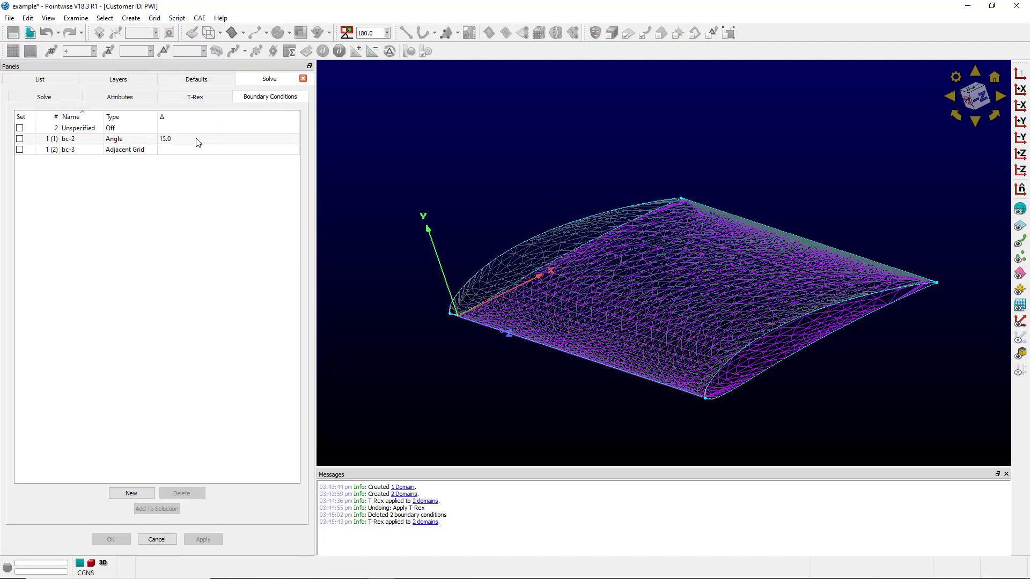
click(69, 139)
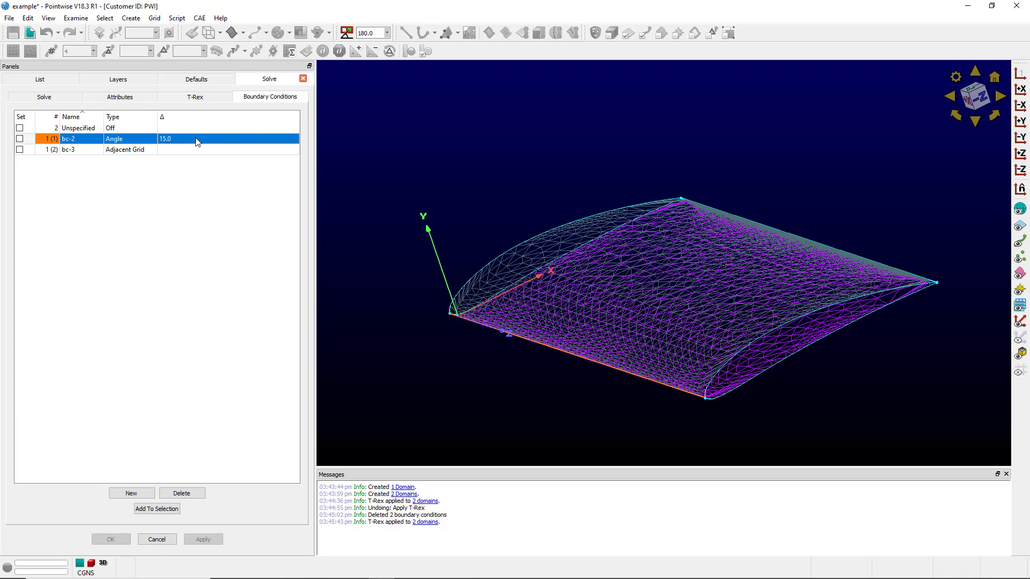
mouse_move(181, 149)
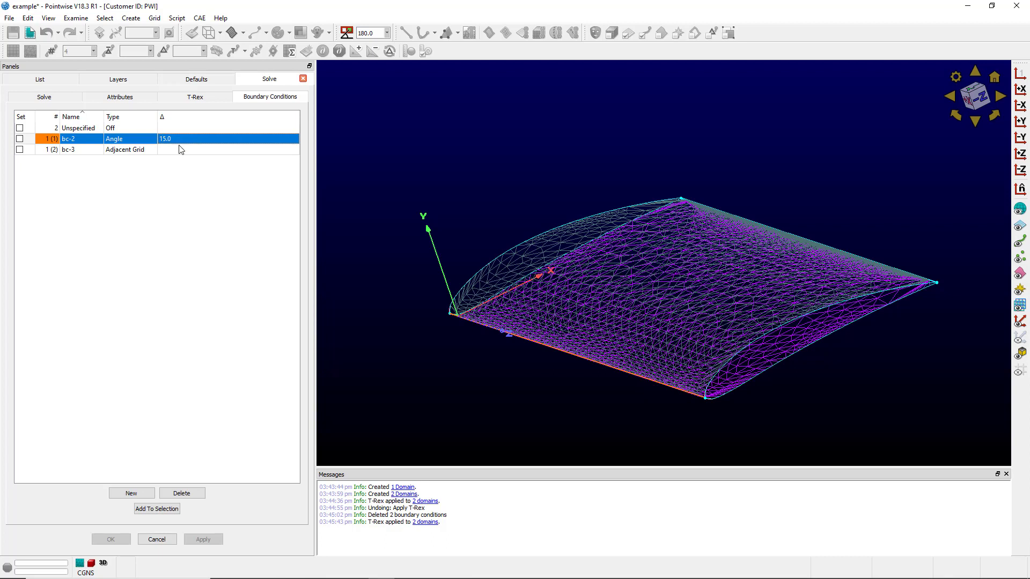
click(68, 149)
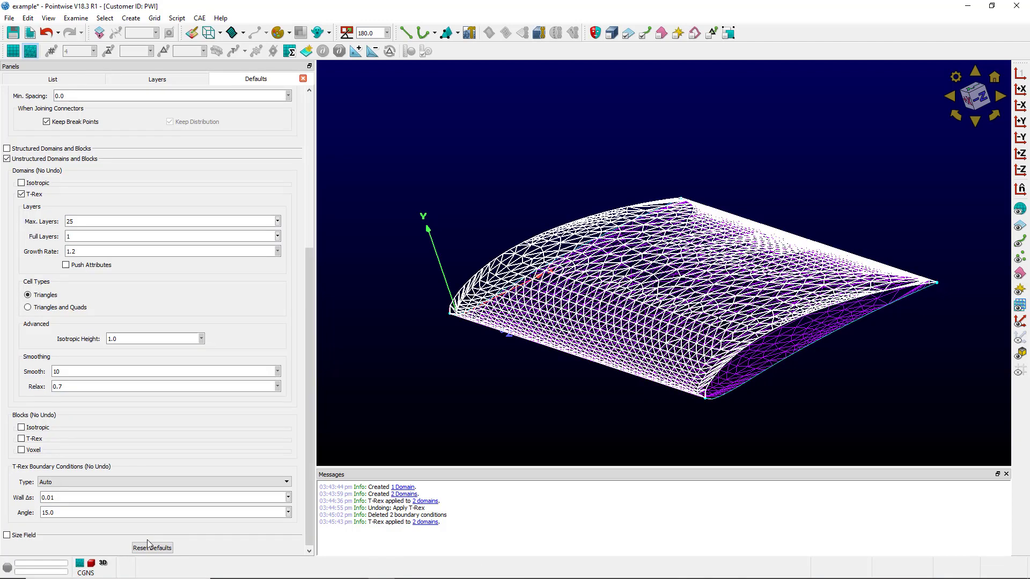
Undo the T-Rex application and change the default T-Rex angle to 0.0.
click(49, 33)
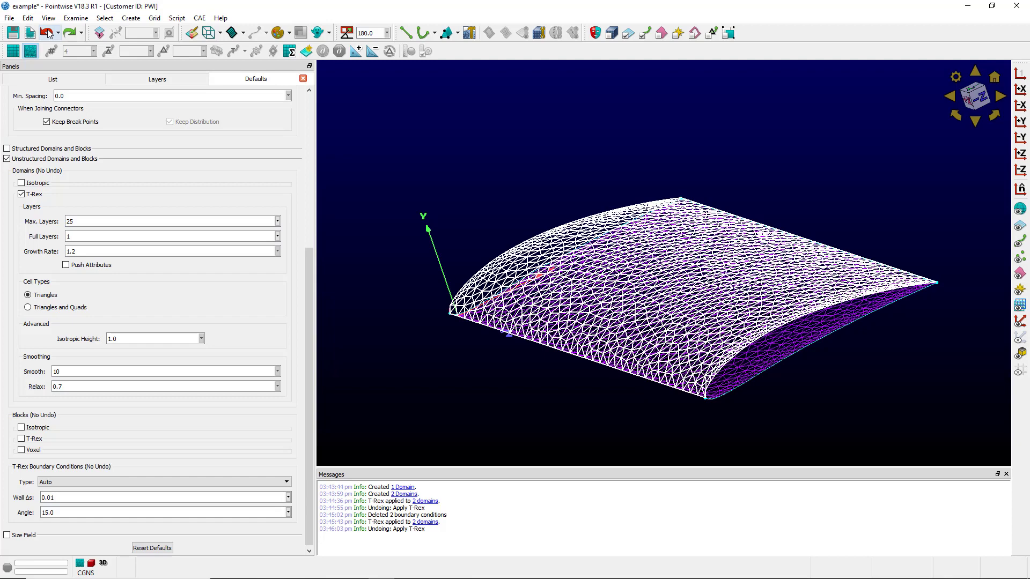
triple_click(48, 513)
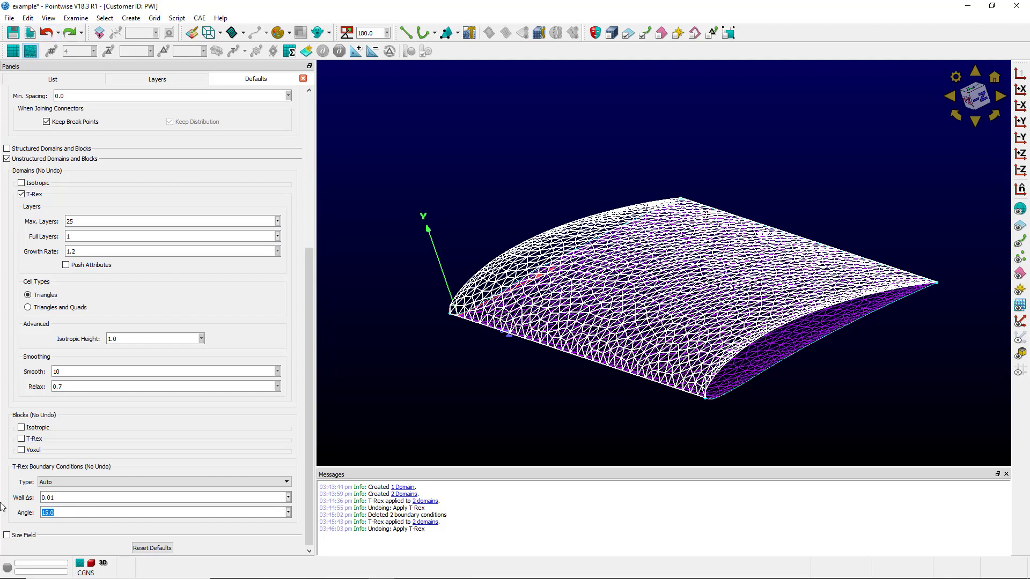
text(0.0)
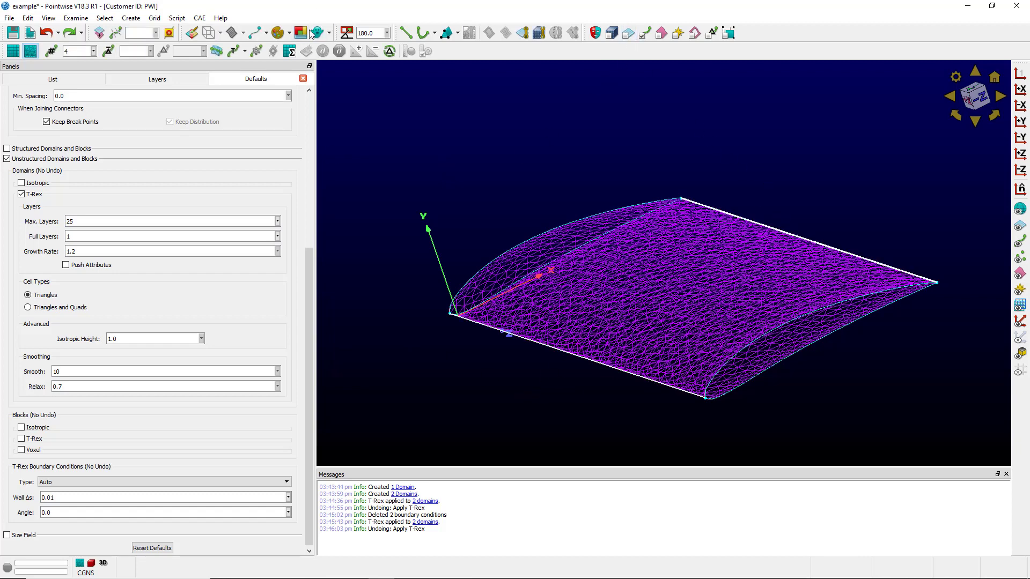
Re-apply T-Rex to both domains and inspect bc-2, now a Wall with 0.01 spacing.
click(628, 33)
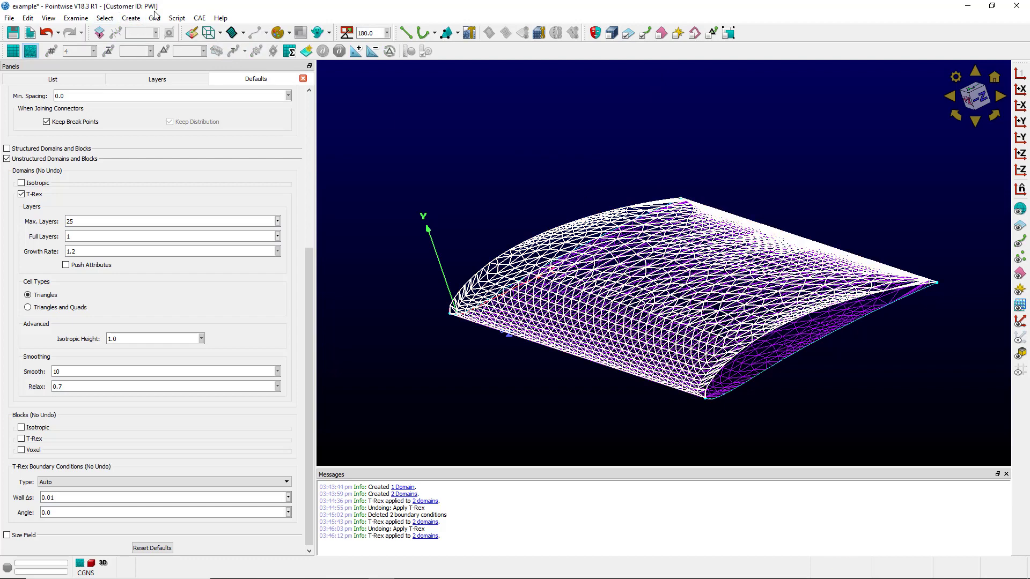
click(269, 97)
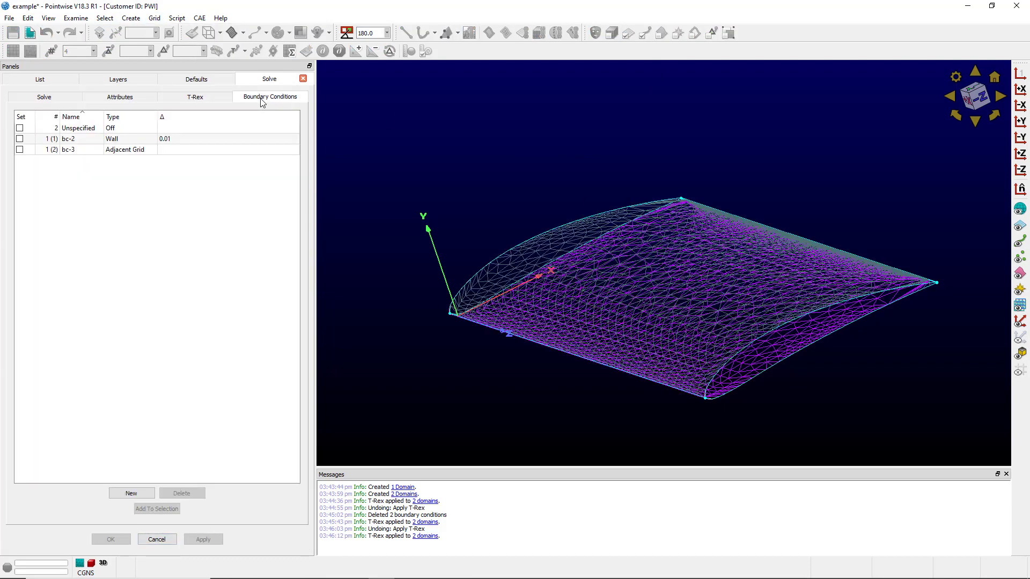
click(69, 138)
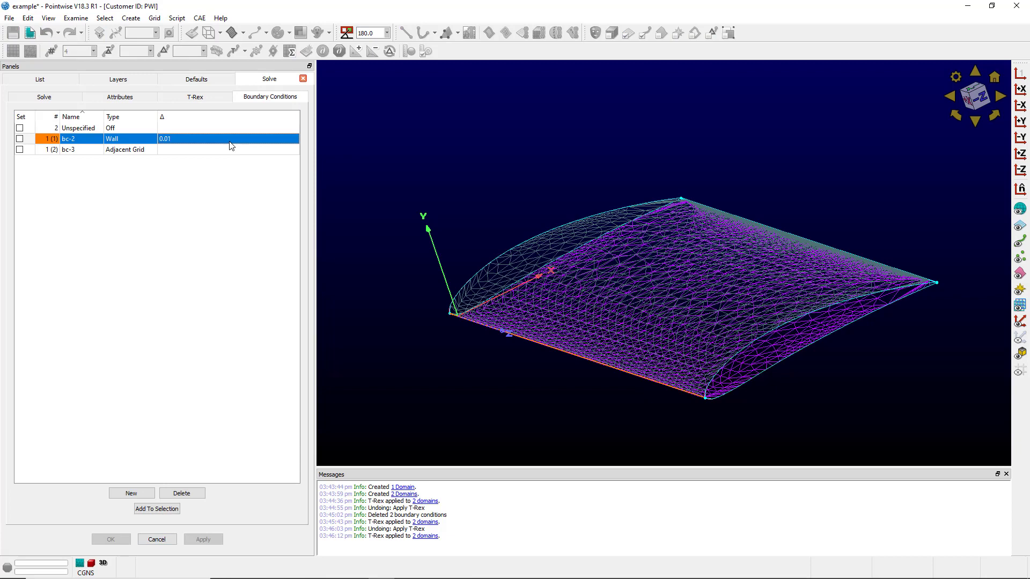